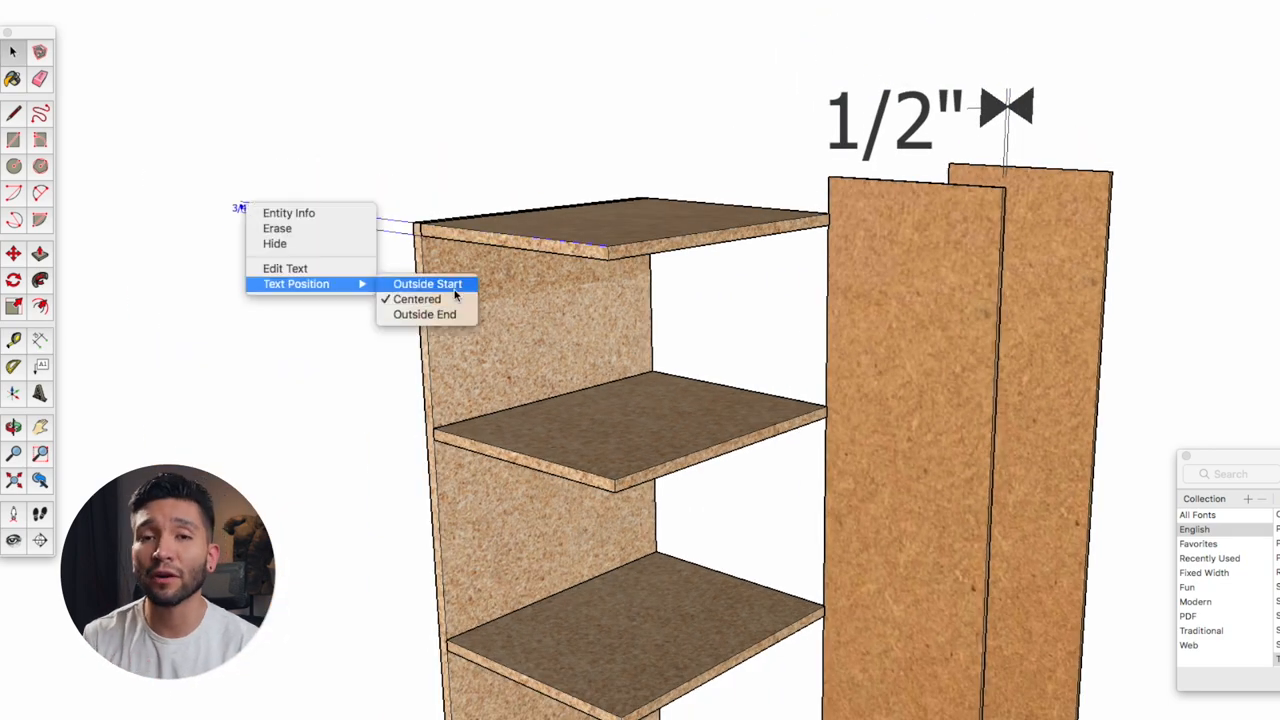
Show the OpenCutList Parts list with component names, quantities, lengths and widths
left_click(428, 284)
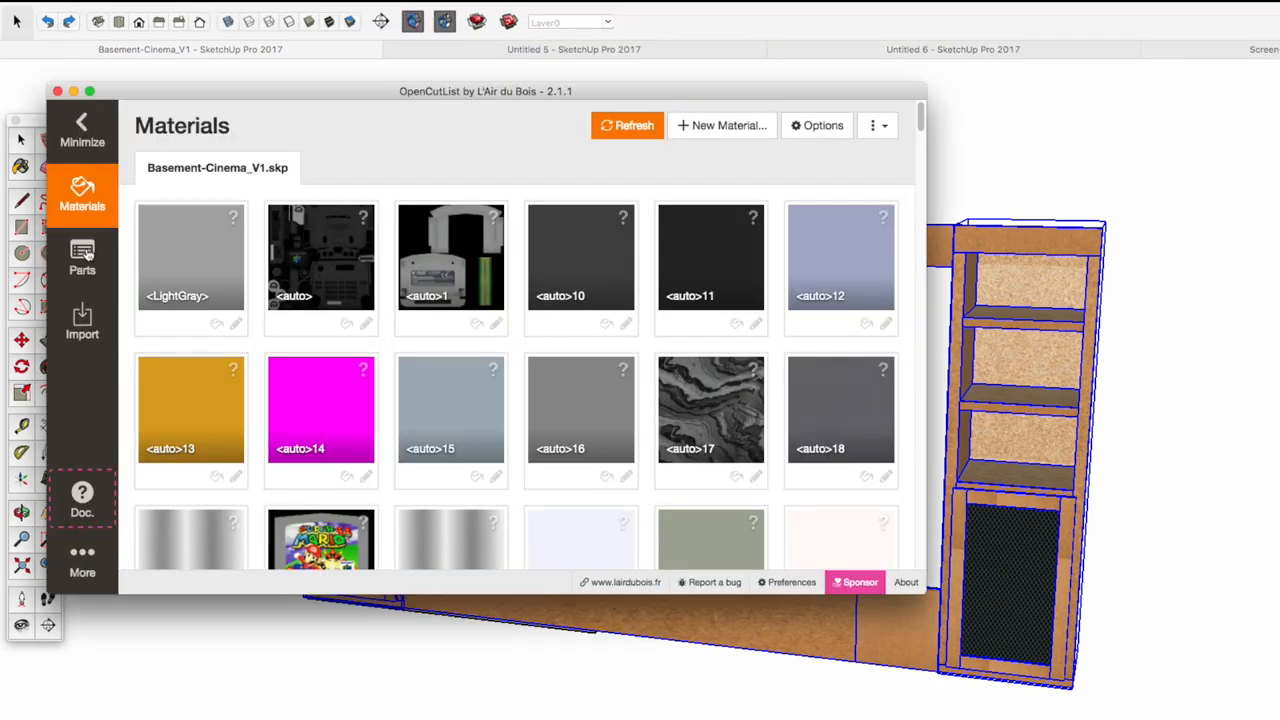
left_click(82, 258)
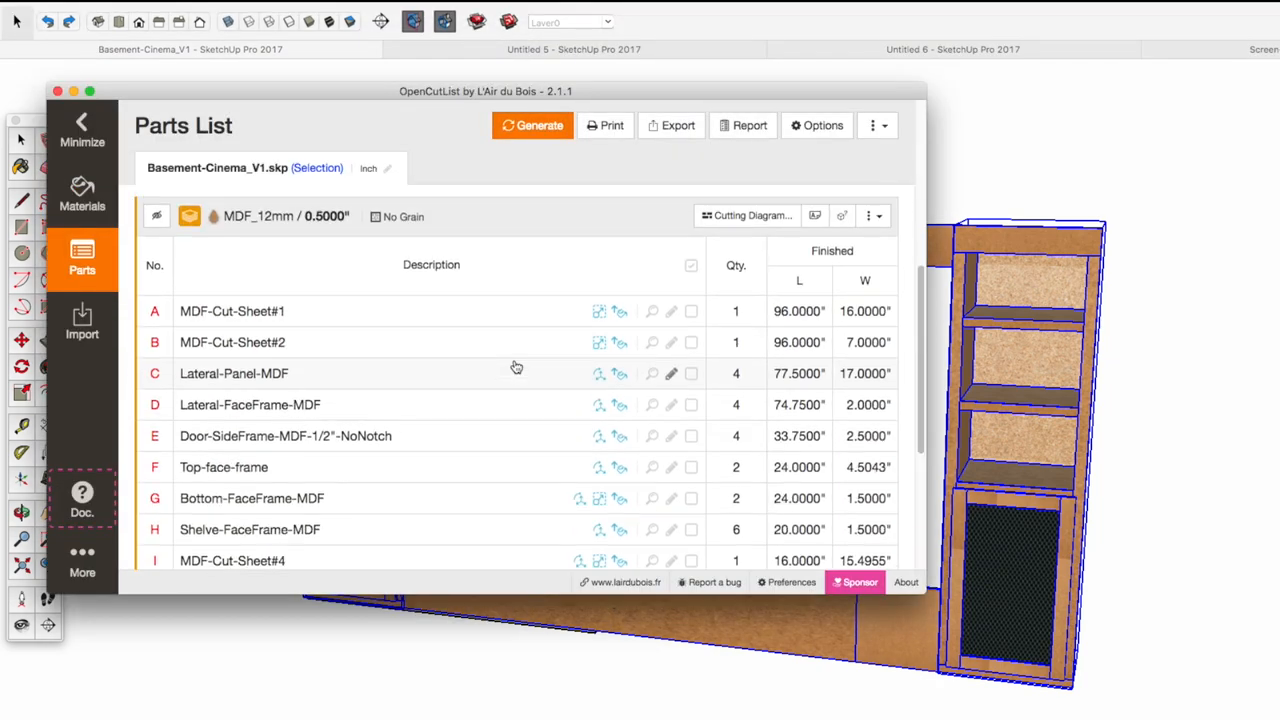